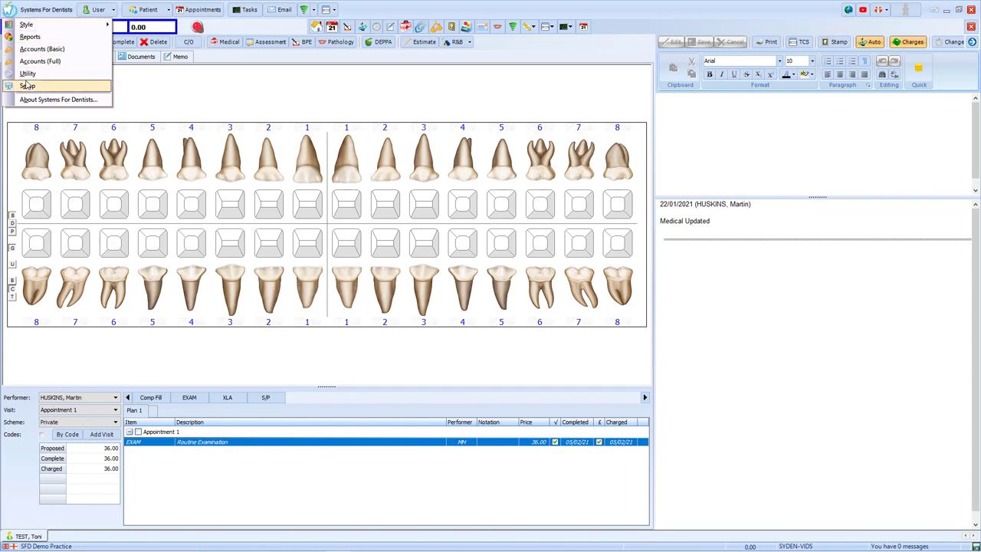
- Open Setup from the Systems For Dentists application menu
left_click(27, 85)
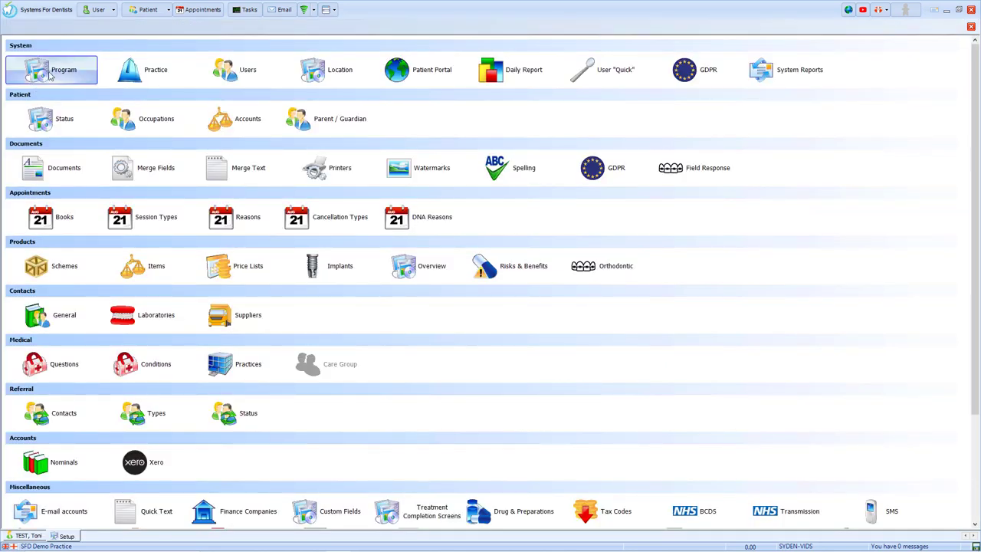
- In Program settings' Recalls tab, tick 'Recall on treatment completion'
left_click(51, 70)
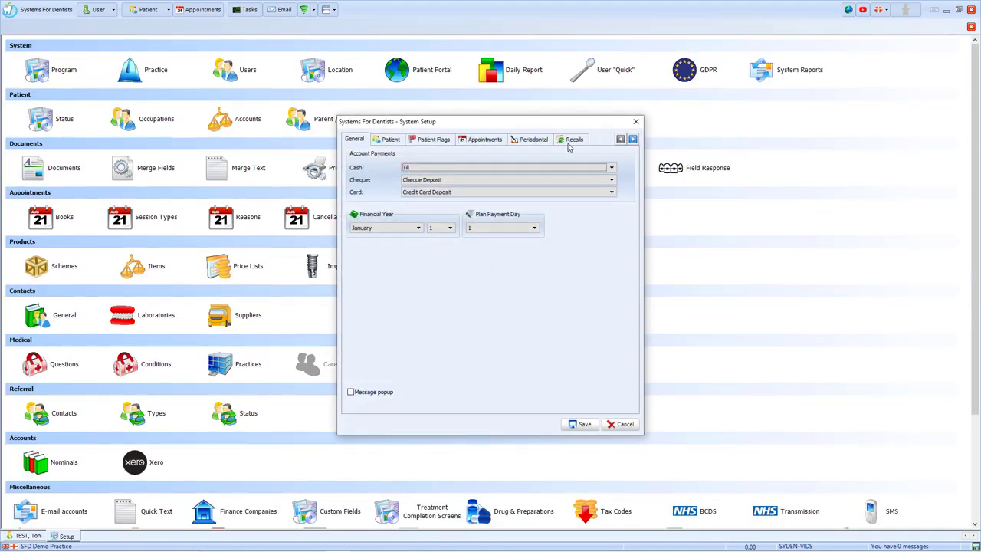
left_click(574, 138)
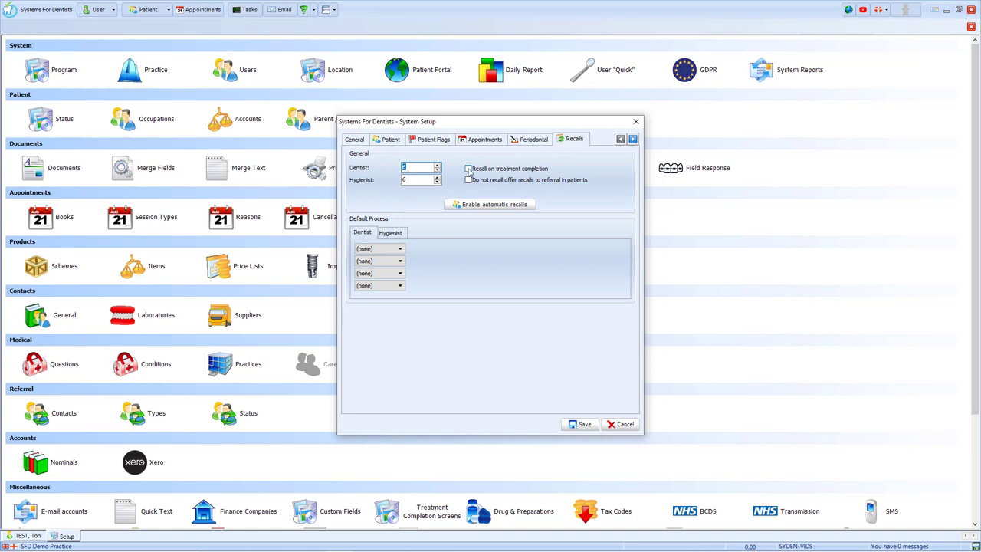
left_click(468, 168)
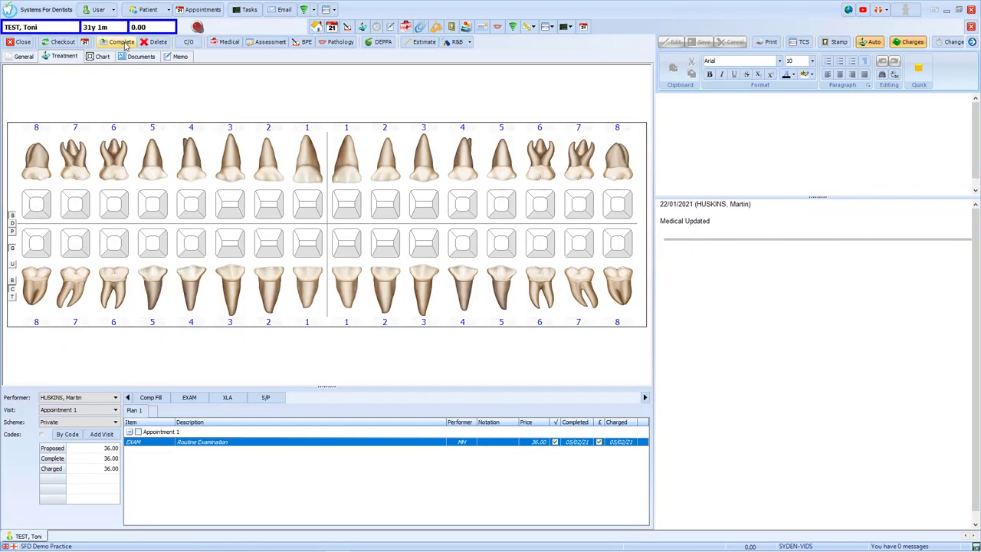
- Complete the course and confirm 'Complete claim & close' with Yes
left_click(121, 41)
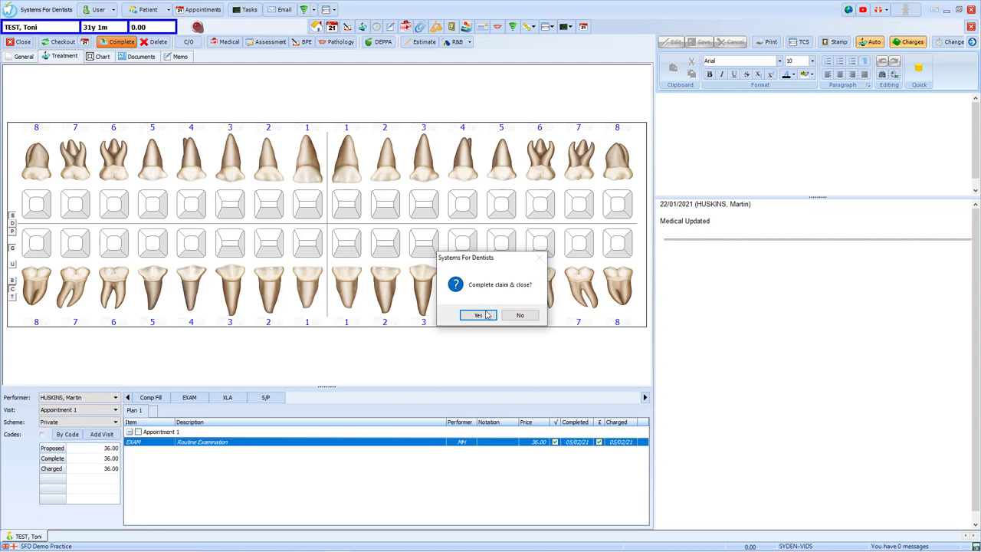
left_click(479, 315)
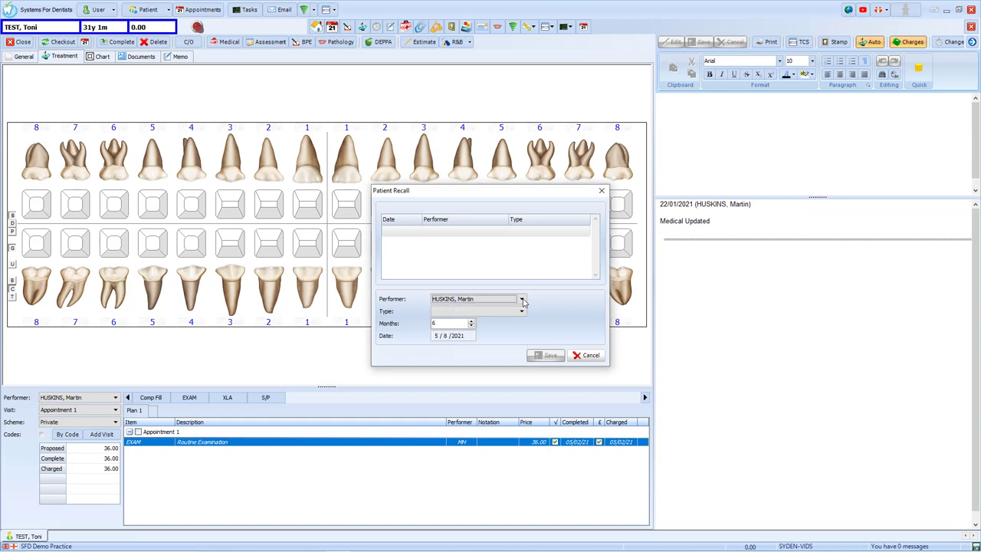
left_click(521, 311)
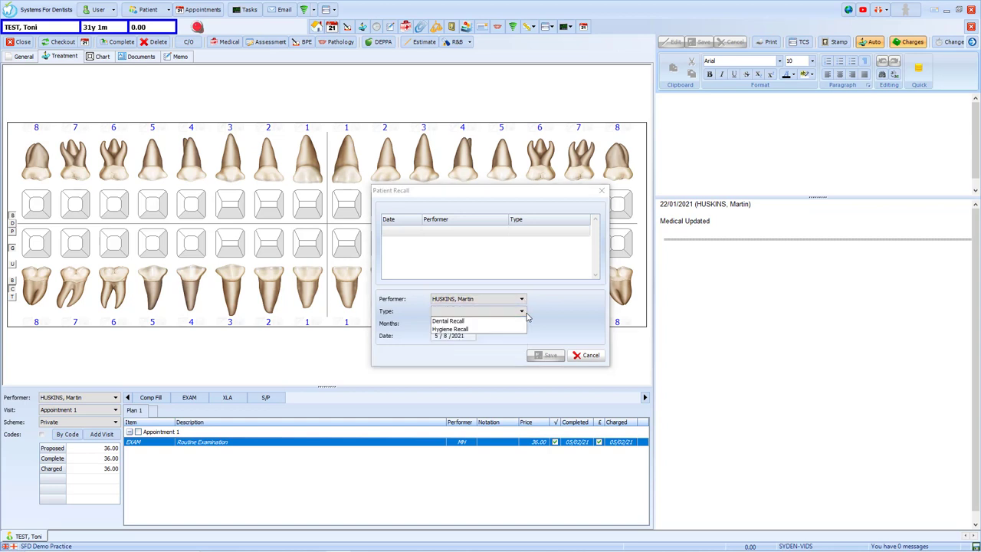
left_click(448, 321)
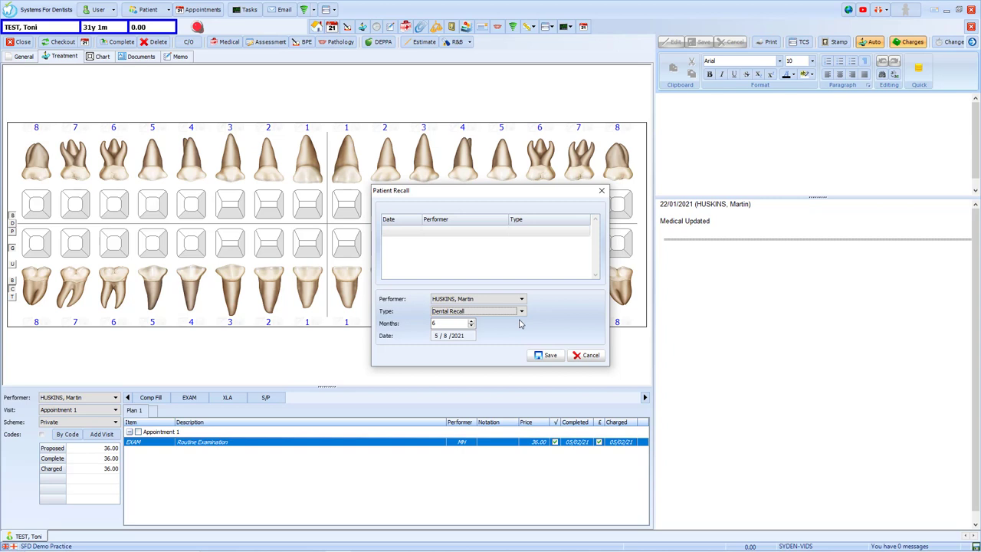
mouse_move(475, 324)
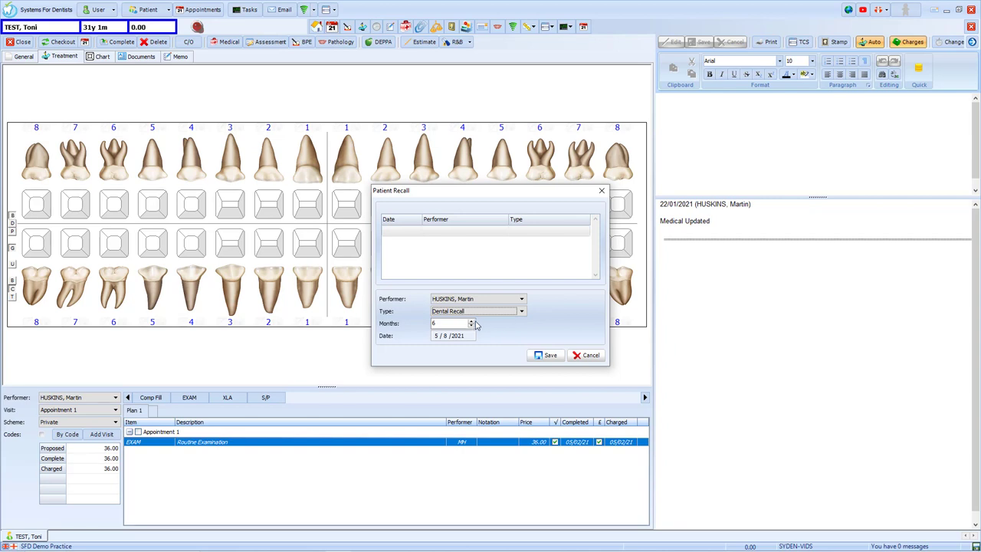
left_click(470, 321)
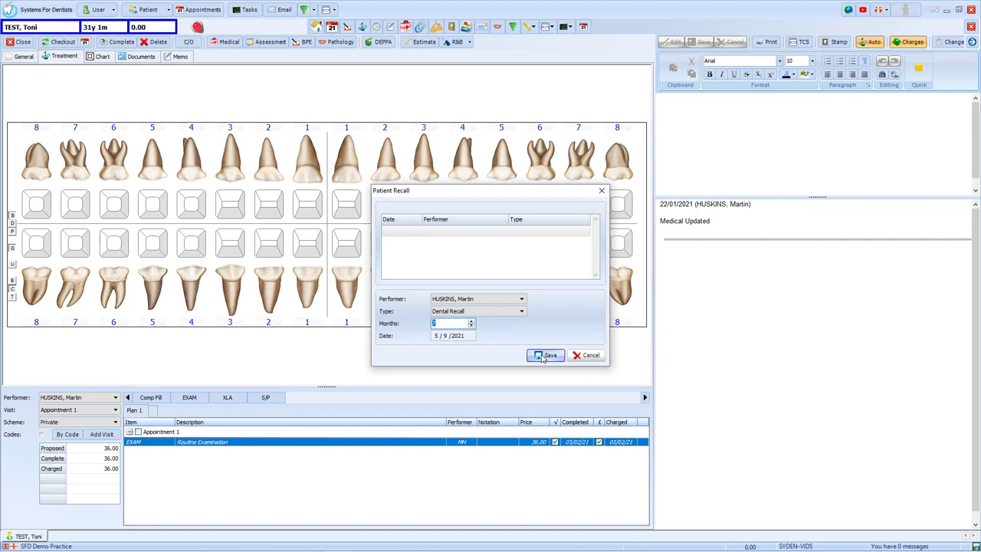
left_click(546, 355)
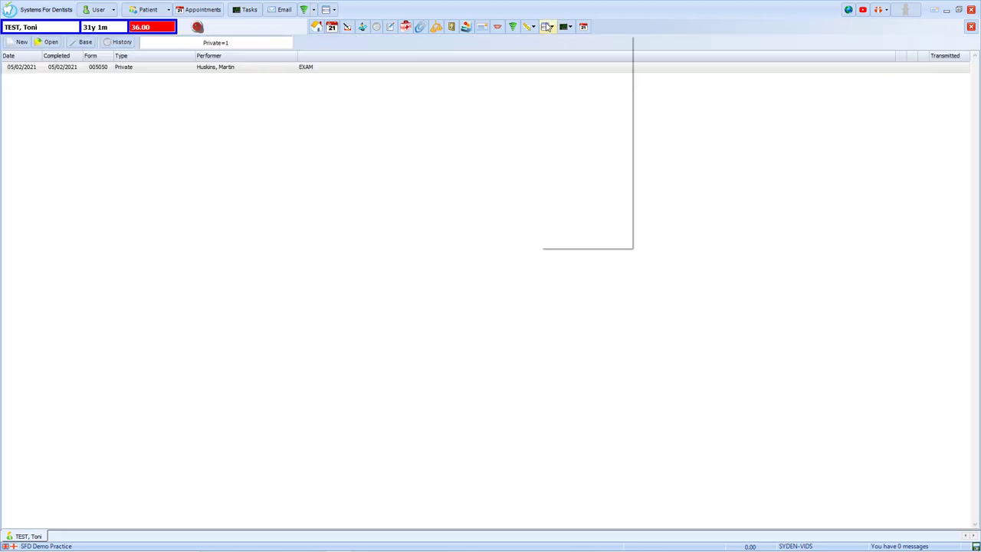
left_click(547, 26)
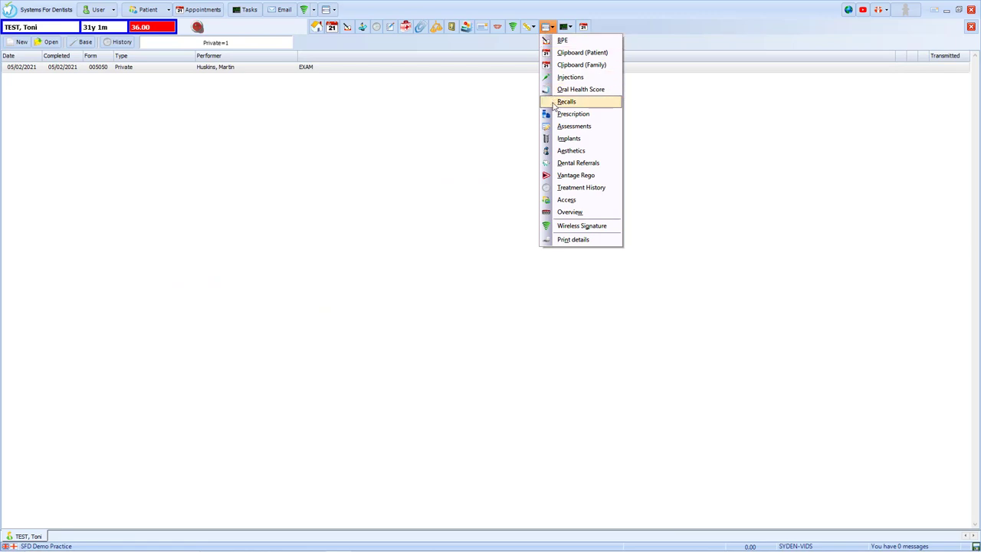
left_click(566, 101)
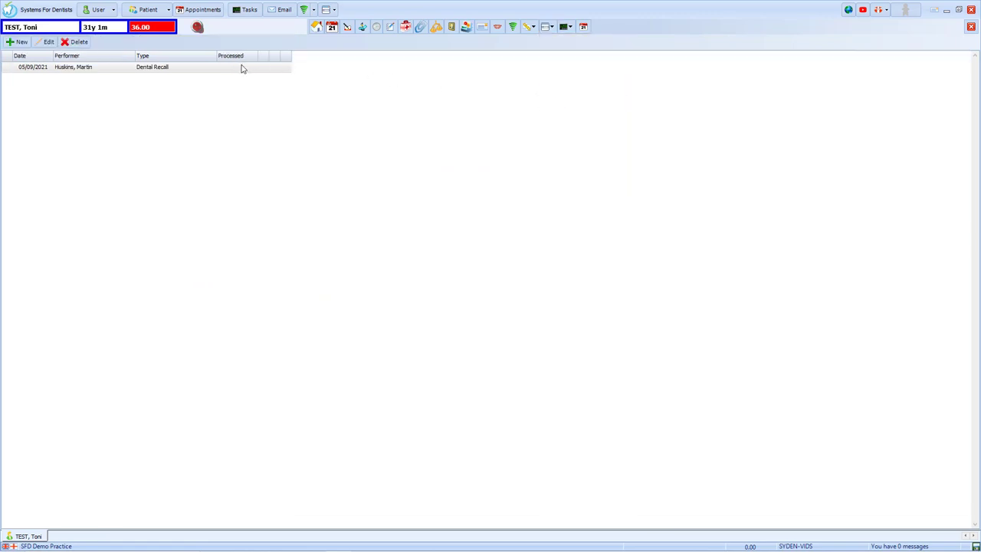